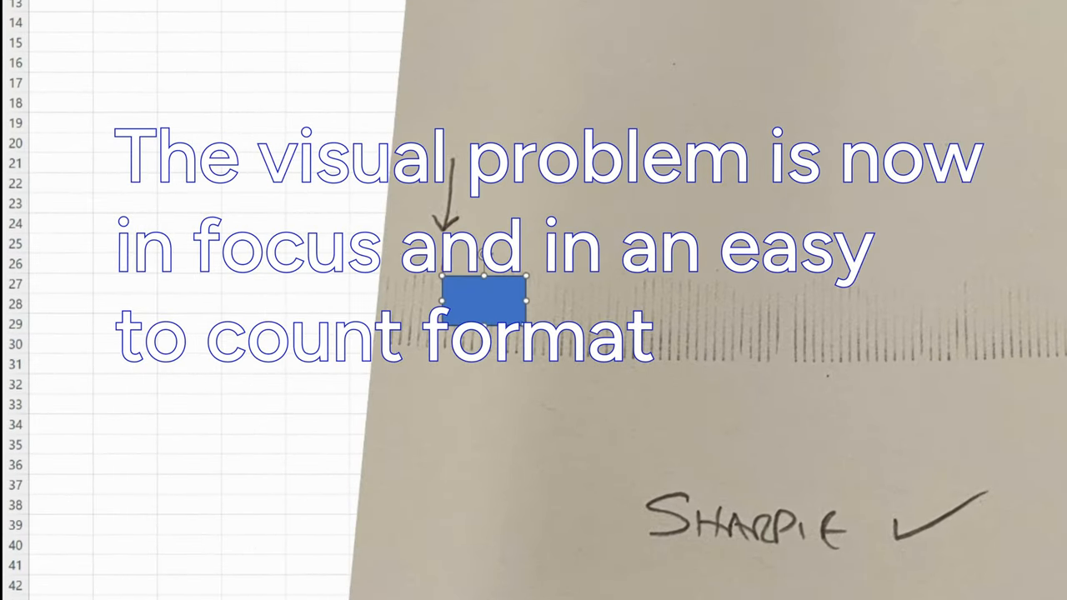
# Step: Show the context menu of the blue rectangle placed over the gear-tooth photo
pyautogui.rightClick(487, 300)
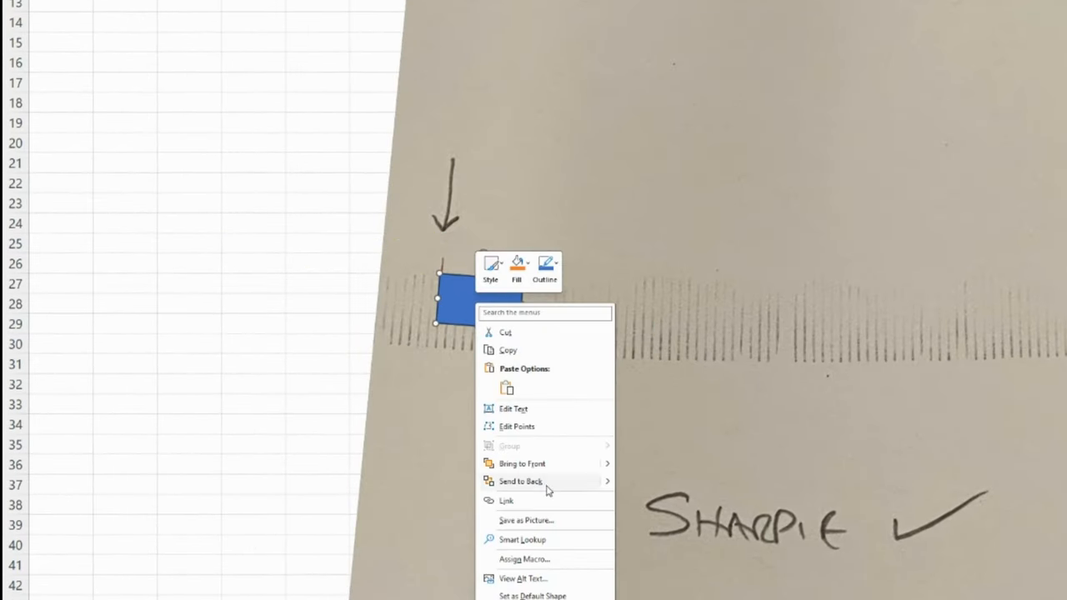